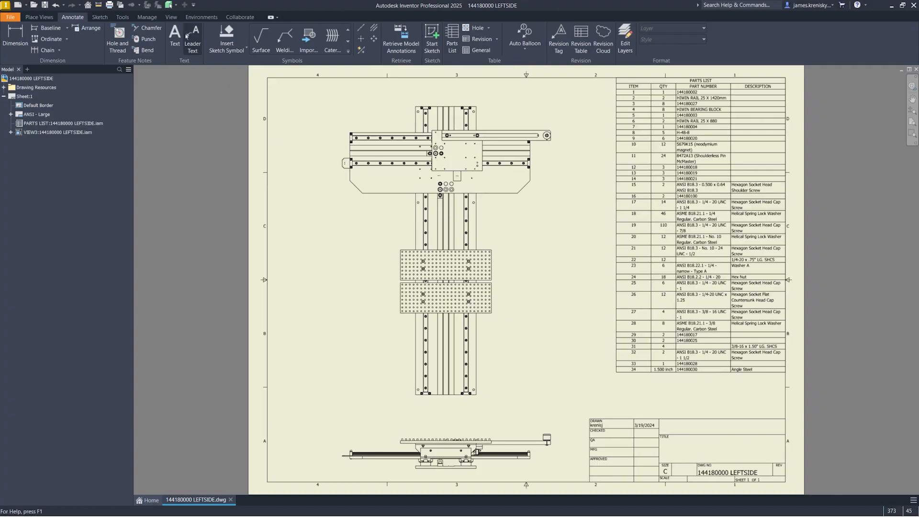
Start a sheet note reading 'CHECK TORQUE PER INSTRUCTIONS ON:'
{"action": "left_click", "coordinate": [174, 37]}
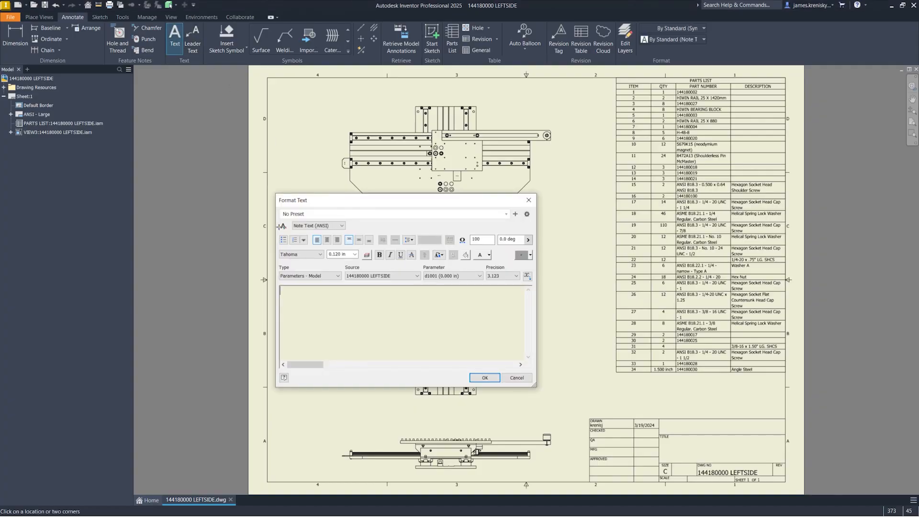
{"action": "type", "text": "CHECK TORQUE PER"}
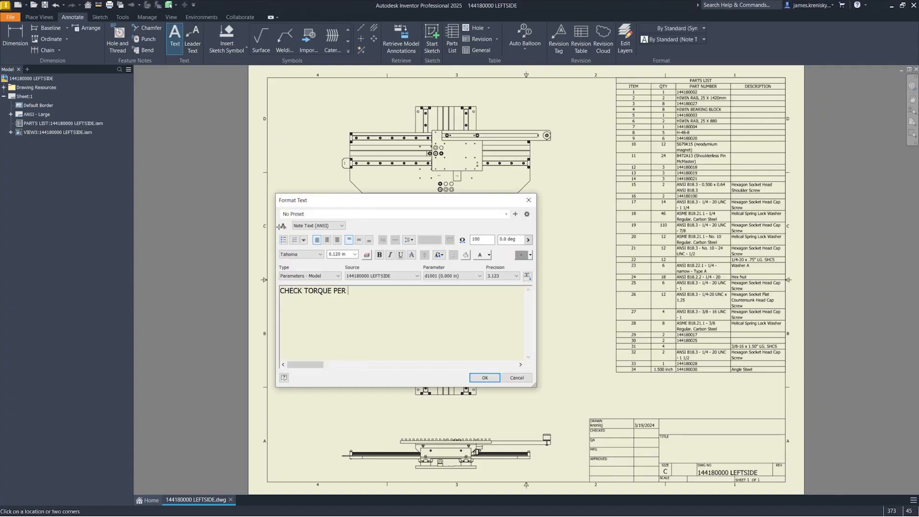
{"action": "type", "text": "INSTRUCTIONS ON:"}
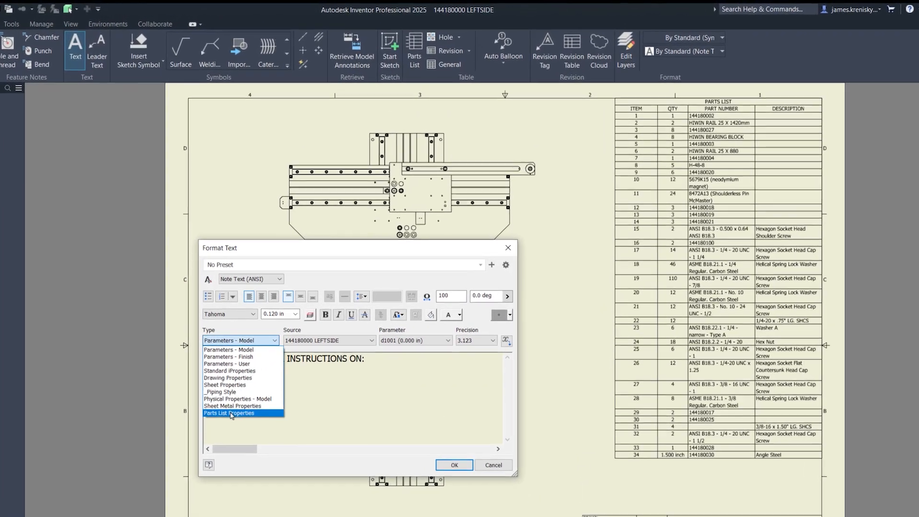
Set the note's Type to Parts List Properties and choose the DESCRIPTION property
{"action": "left_click", "coordinate": [229, 413]}
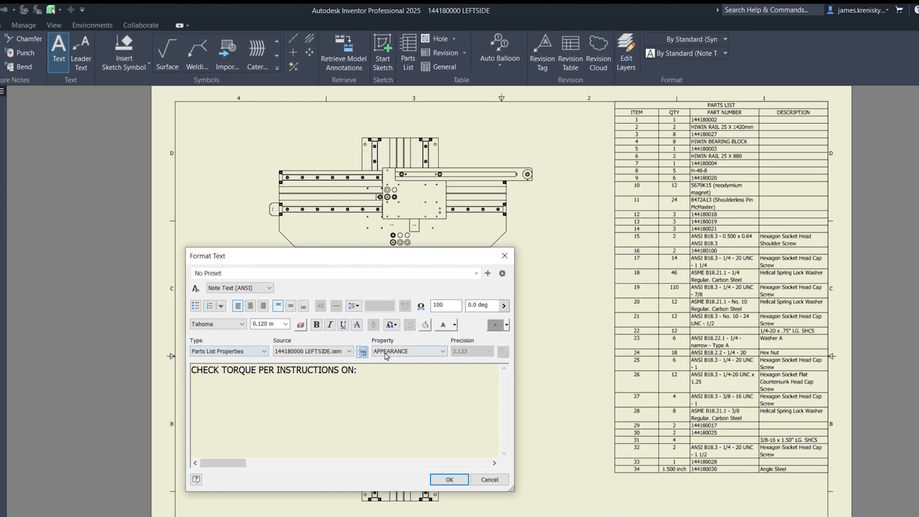
{"action": "left_click", "coordinate": [444, 352]}
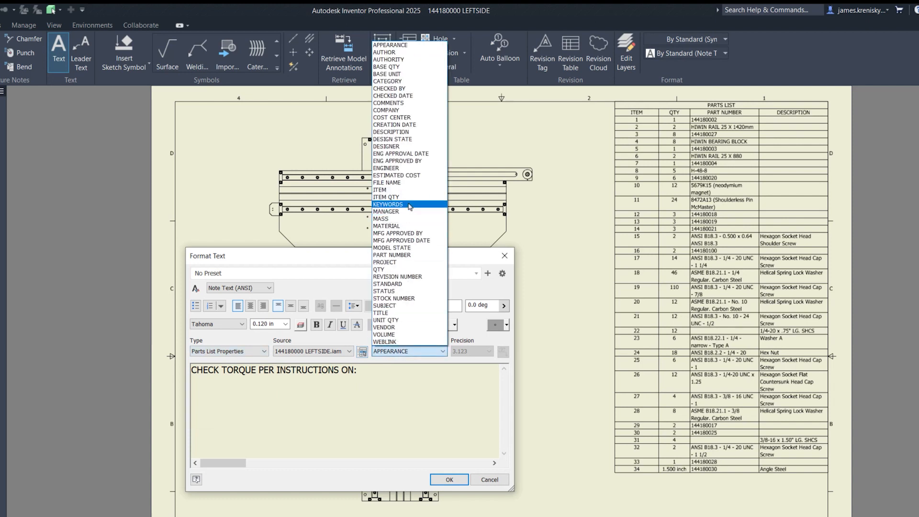
{"action": "left_click", "coordinate": [390, 132]}
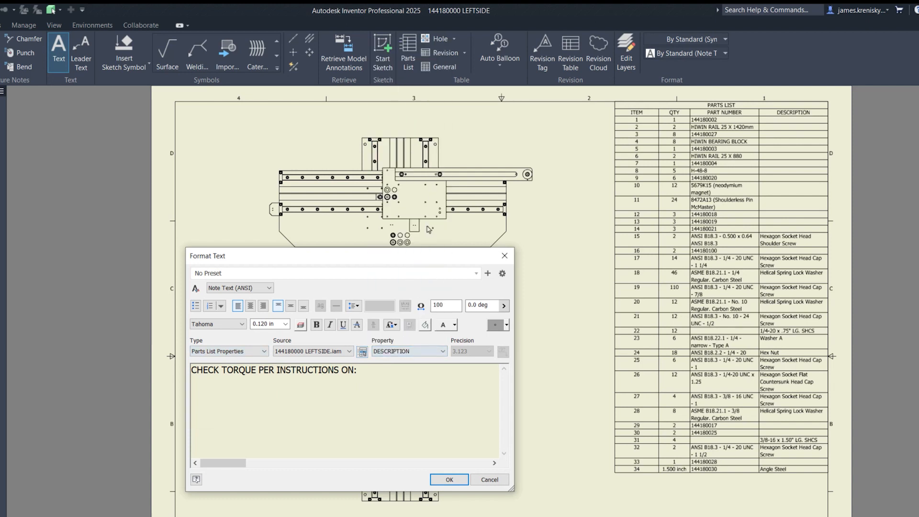
Choose which parts-list item supplies the DESCRIPTION value
{"action": "left_click", "coordinate": [361, 352]}
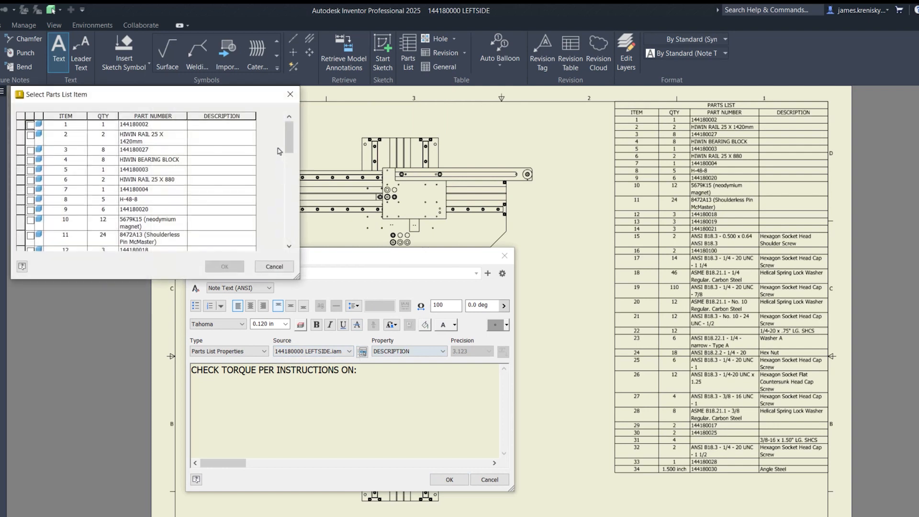
{"action": "scroll", "scroll_direction": "down", "scroll_amount": 3}
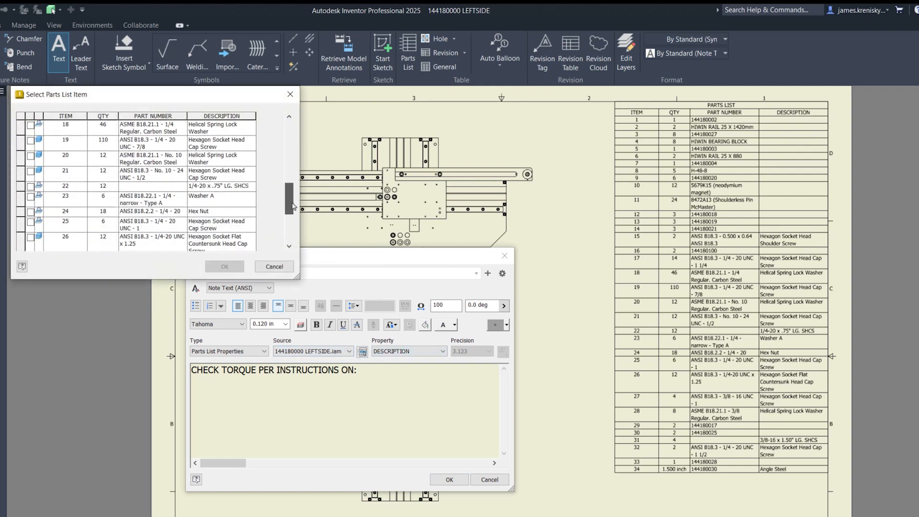
{"action": "scroll", "scroll_direction": "down", "scroll_amount": 3}
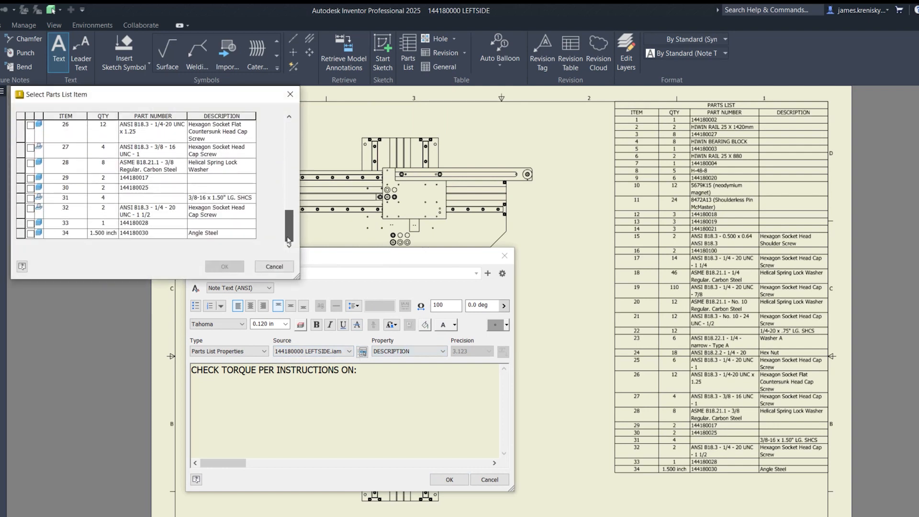
{"action": "left_click", "coordinate": [29, 148]}
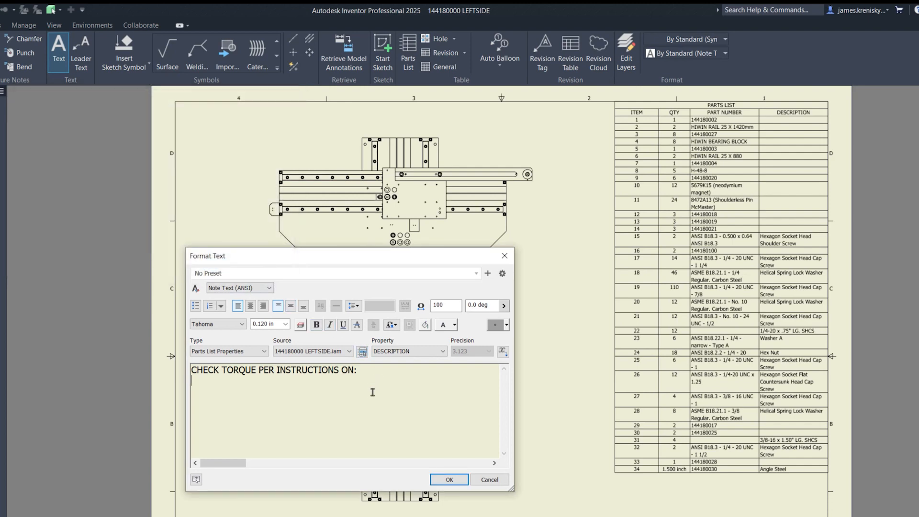
Insert the <DESCRIPTION> field on a new line under the torque note
{"action": "left_click", "coordinate": [503, 352]}
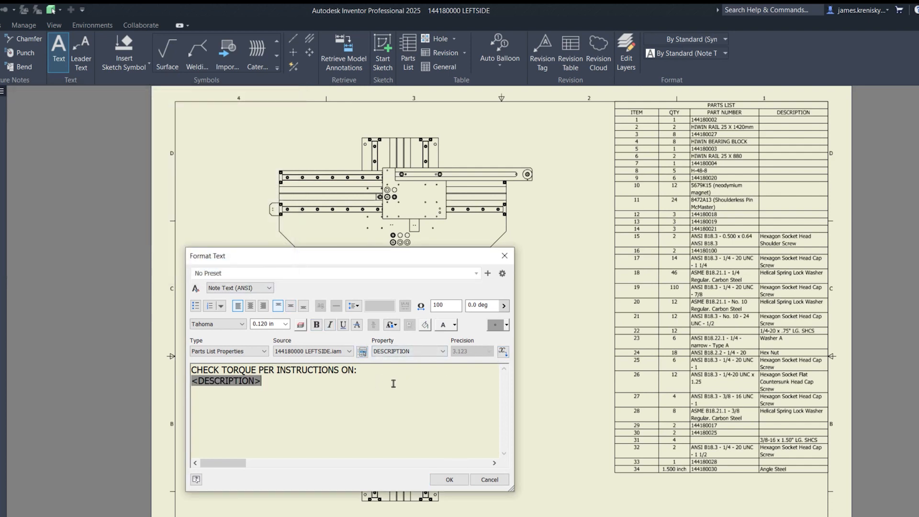
{"action": "left_click", "coordinate": [408, 351]}
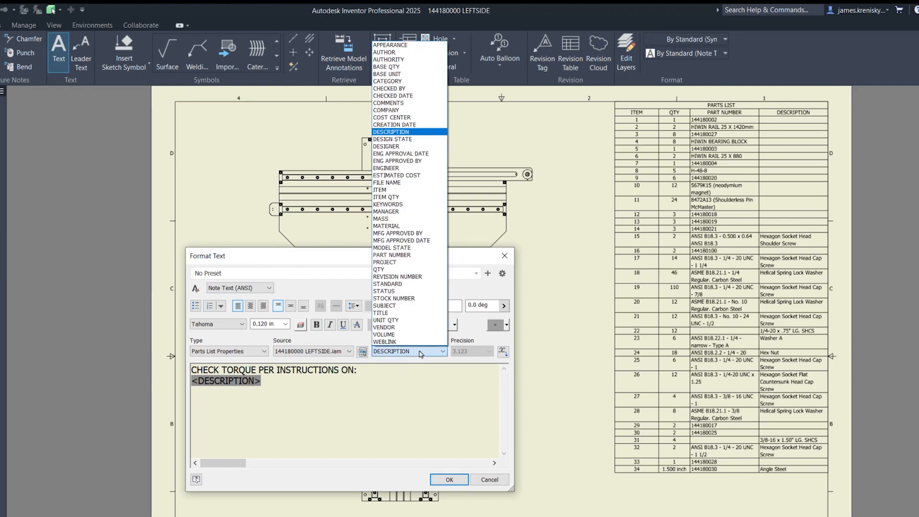
{"action": "left_click", "coordinate": [380, 269]}
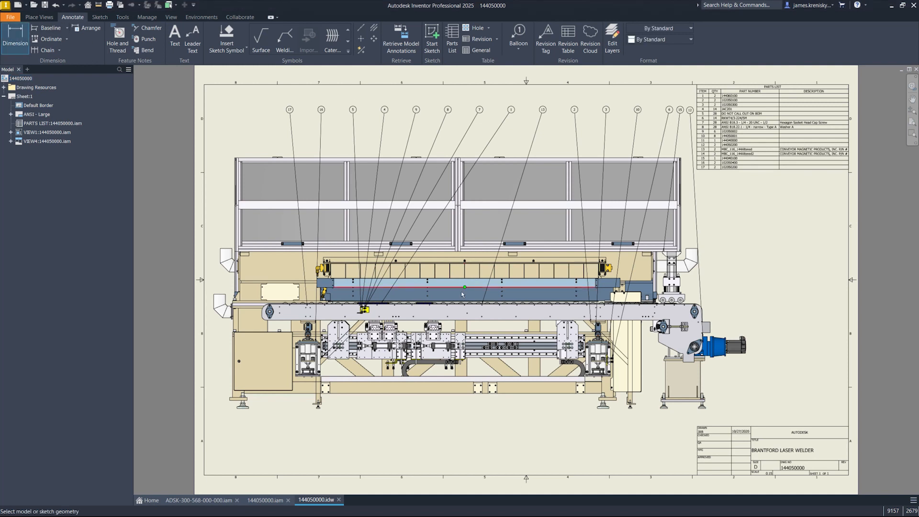
Check the conveyor edge dimension in Edit Dimension, close it and go to Manage
{"action": "left_click", "coordinate": [463, 288]}
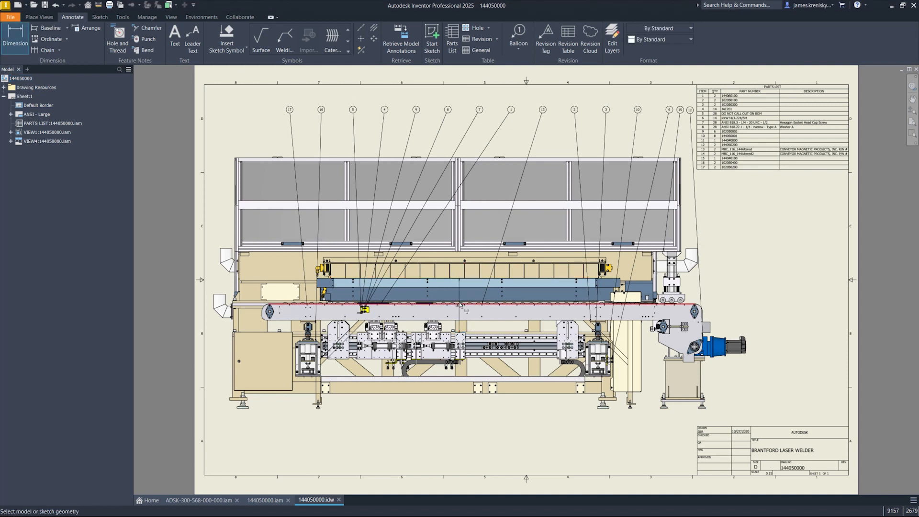
{"action": "scroll", "scroll_direction": "up", "scroll_amount": 3}
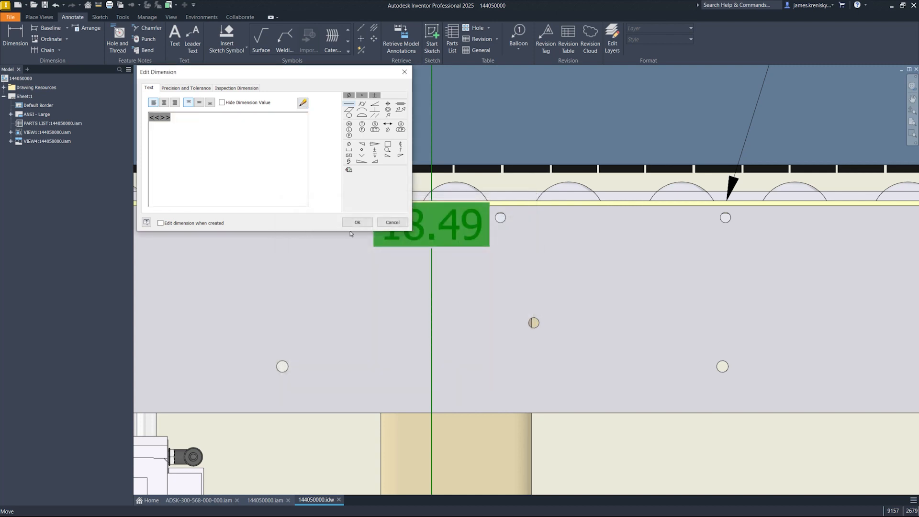
{"action": "left_click", "coordinate": [357, 222]}
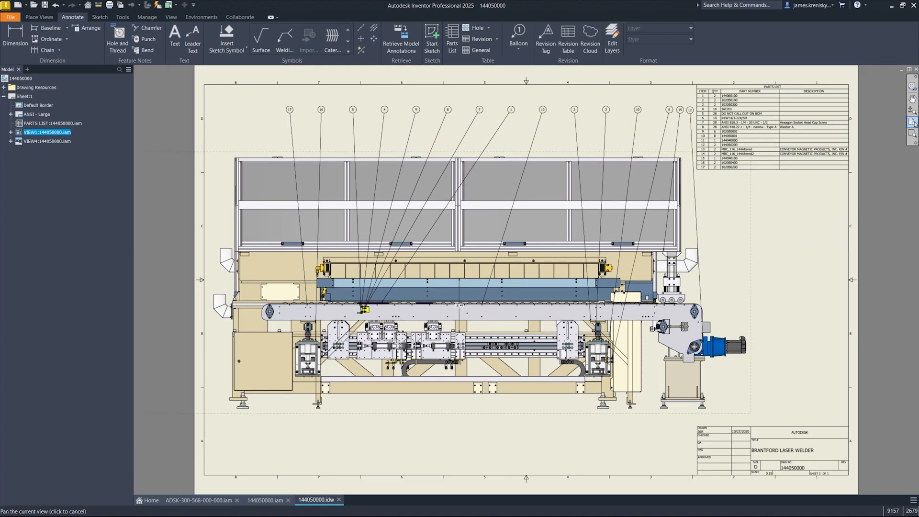
{"action": "left_click", "coordinate": [146, 16]}
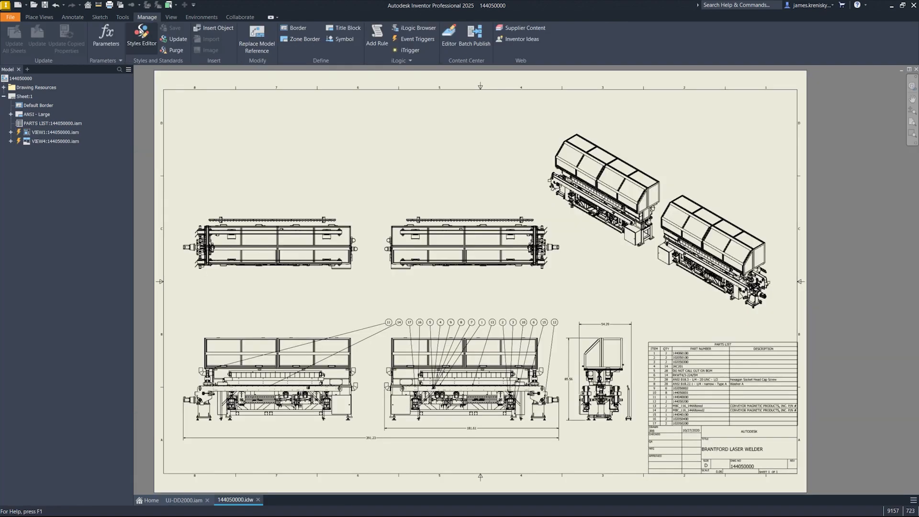
In Styles Editor, make Parts List (ANSI) sort rows by ITEM ascending
{"action": "left_click", "coordinate": [141, 35]}
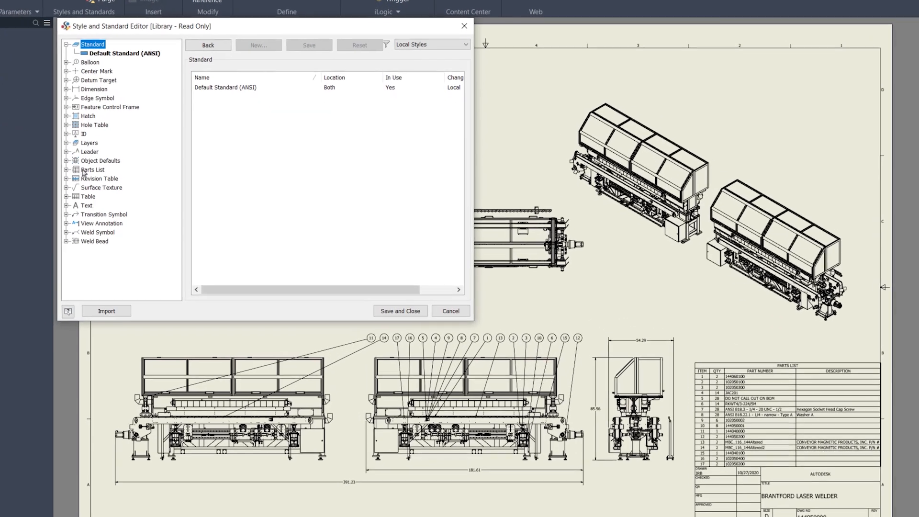
{"action": "left_click", "coordinate": [91, 193]}
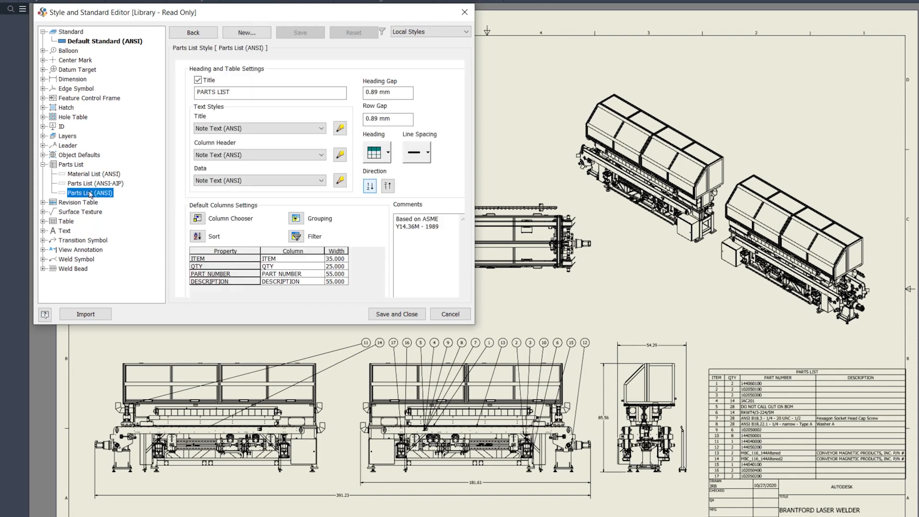
{"action": "left_click", "coordinate": [214, 237]}
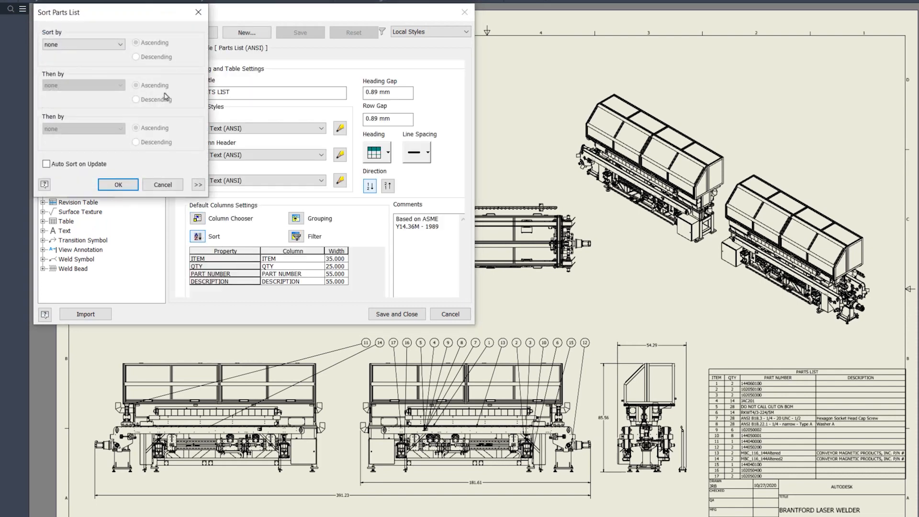
{"action": "left_click", "coordinate": [82, 44]}
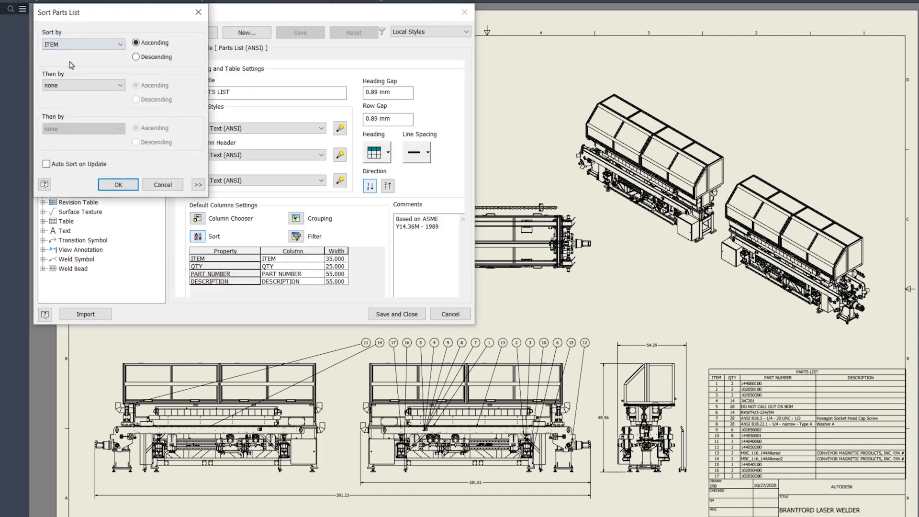
{"action": "left_click", "coordinate": [135, 57]}
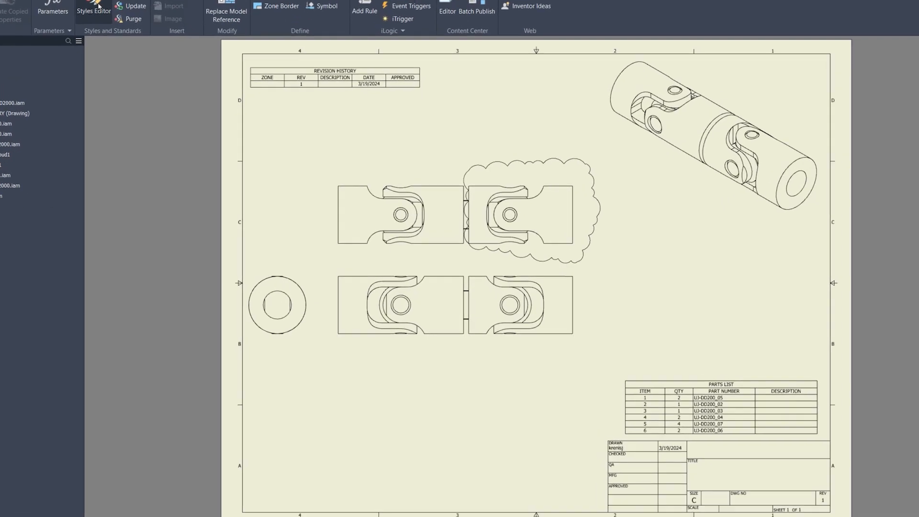
In Styles Editor, set Revision Table (ANSI) to Auto-Index Numeric starting at 1
{"action": "left_click", "coordinate": [93, 7]}
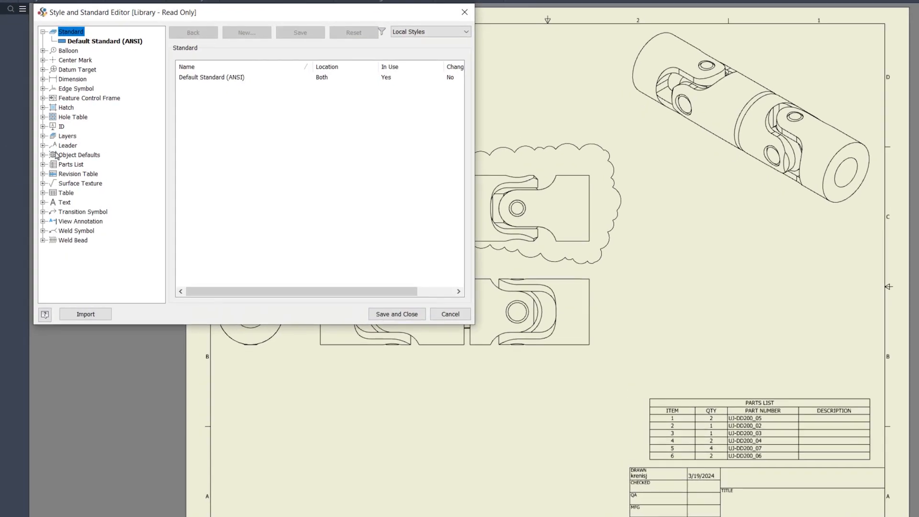
{"action": "left_click", "coordinate": [45, 174]}
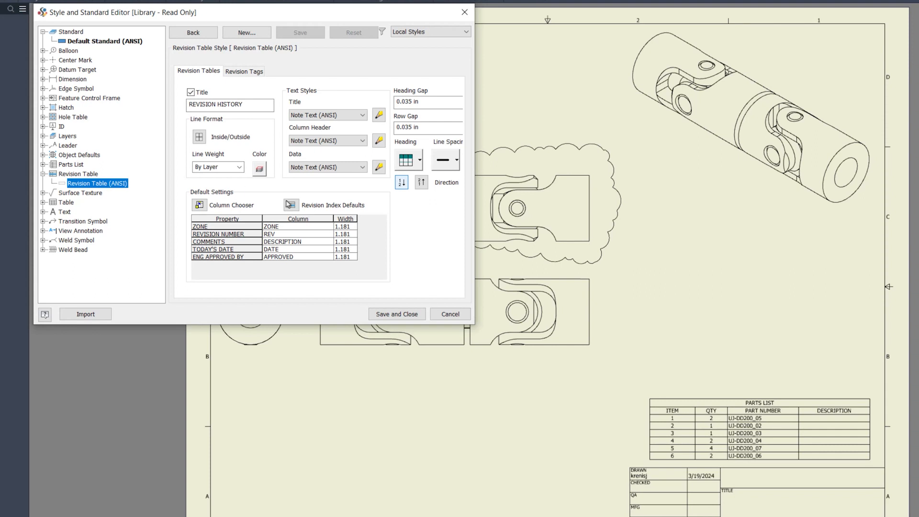
{"action": "left_click", "coordinate": [290, 205]}
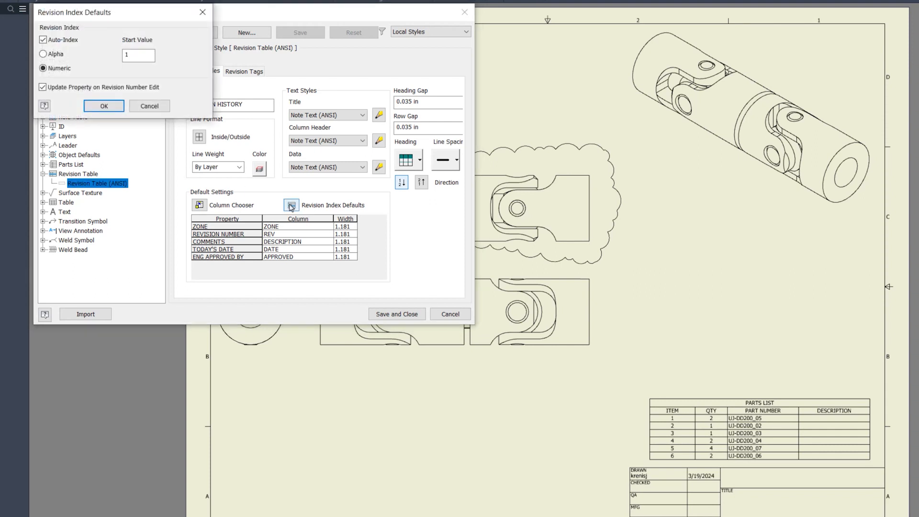
{"action": "left_click", "coordinate": [43, 53]}
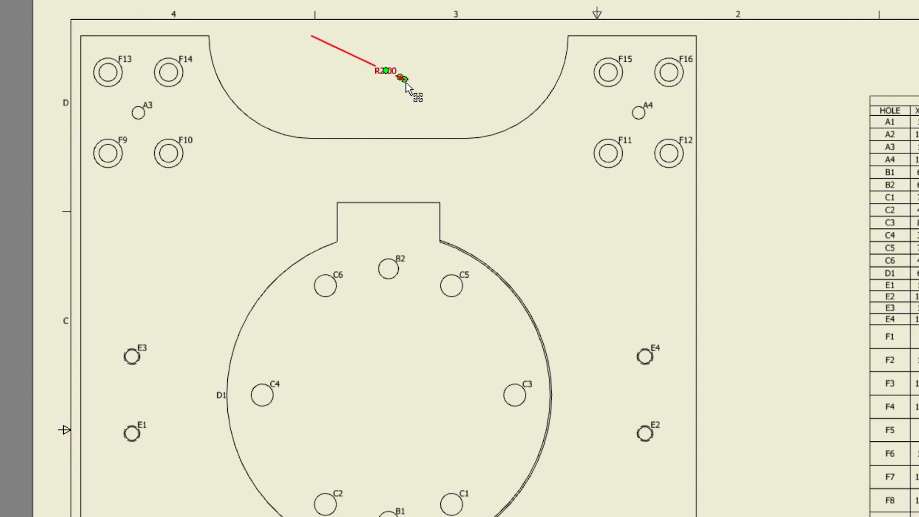
Show the context menu (Hide Extension Line) for the notch radius dimension
{"action": "right_click", "coordinate": [401, 80]}
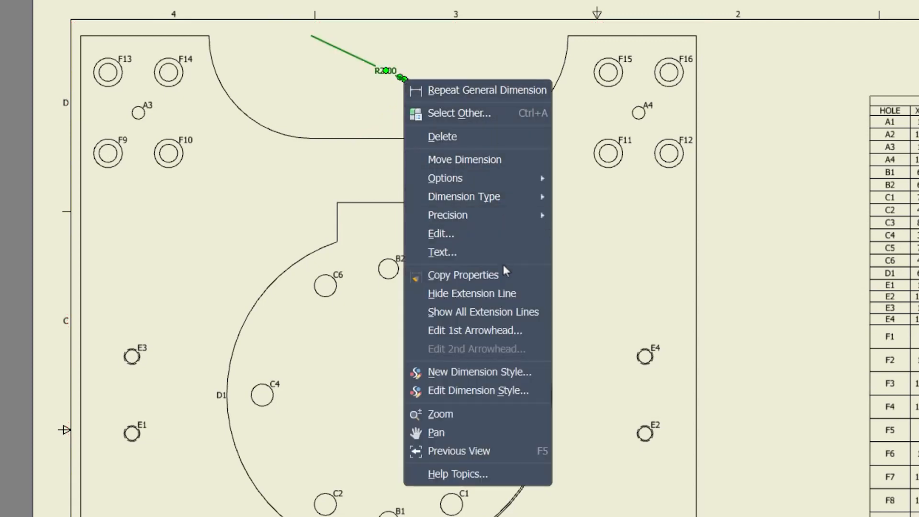